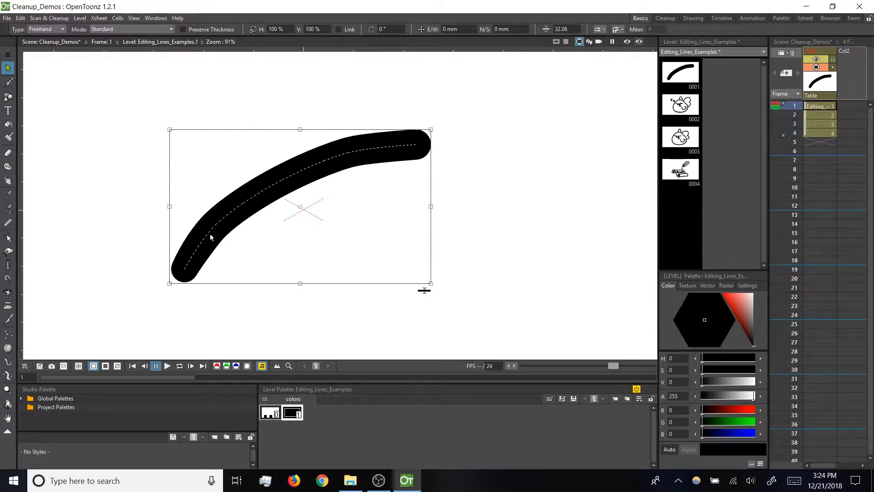
mouse_move(255, 217)
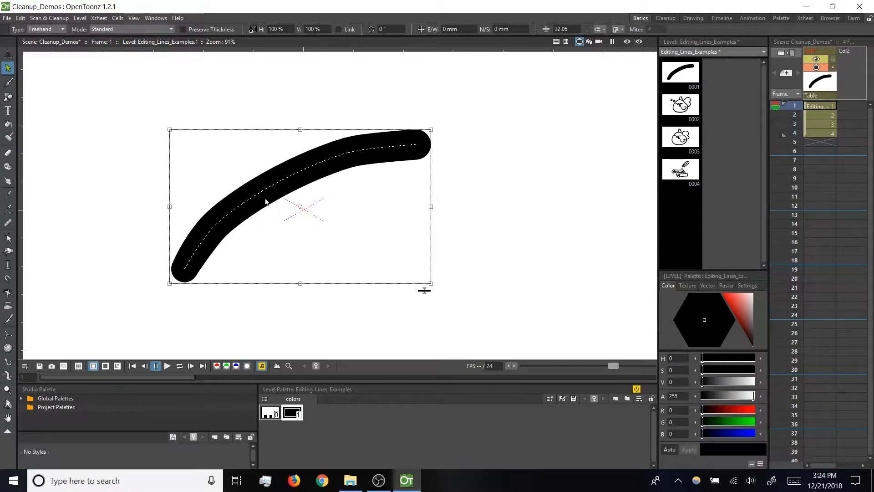
Step: Erase through the middle of the thick curved stroke, splitting it into two pieces
left_click(8, 153)
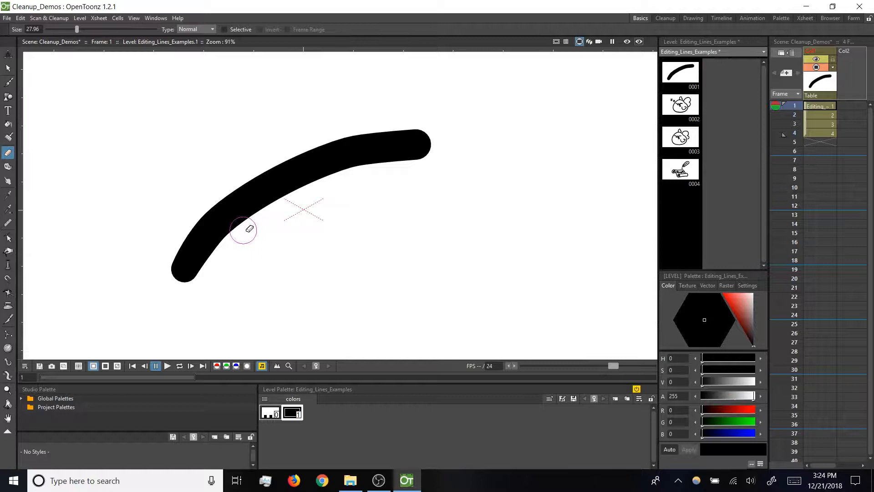
mouse_move(278, 235)
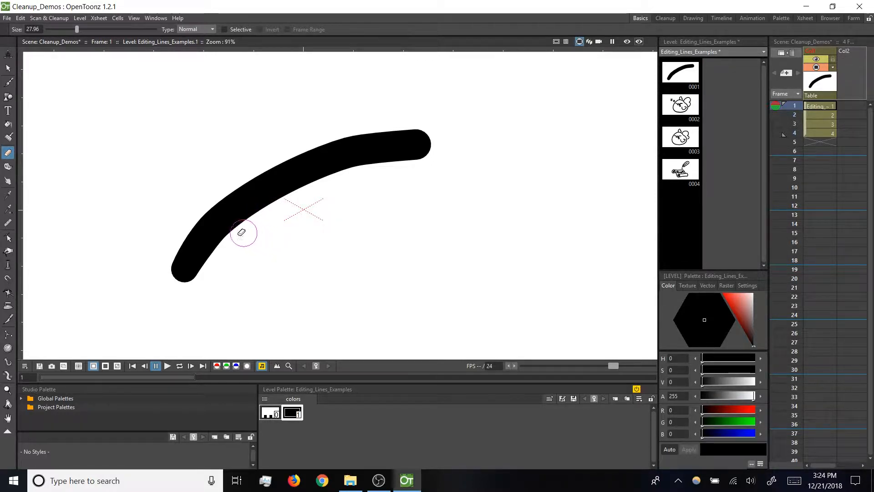
left_click_drag(242, 232, 242, 203)
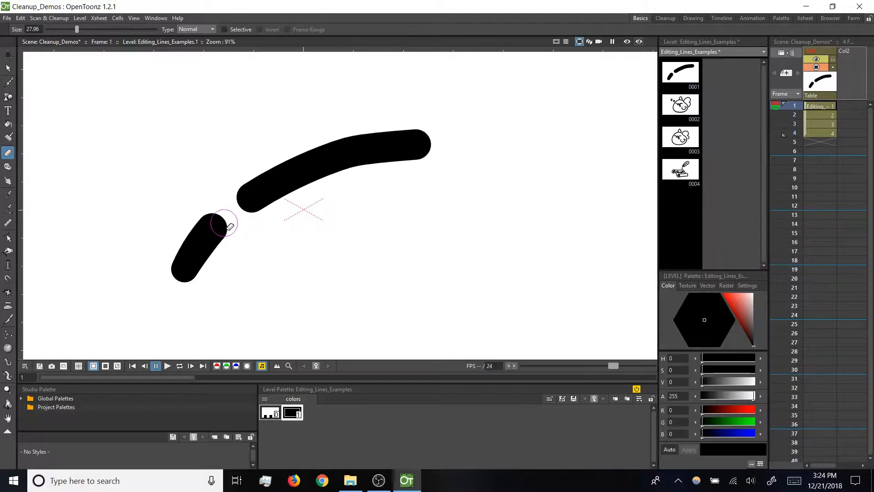
left_click_drag(226, 225, 271, 257)
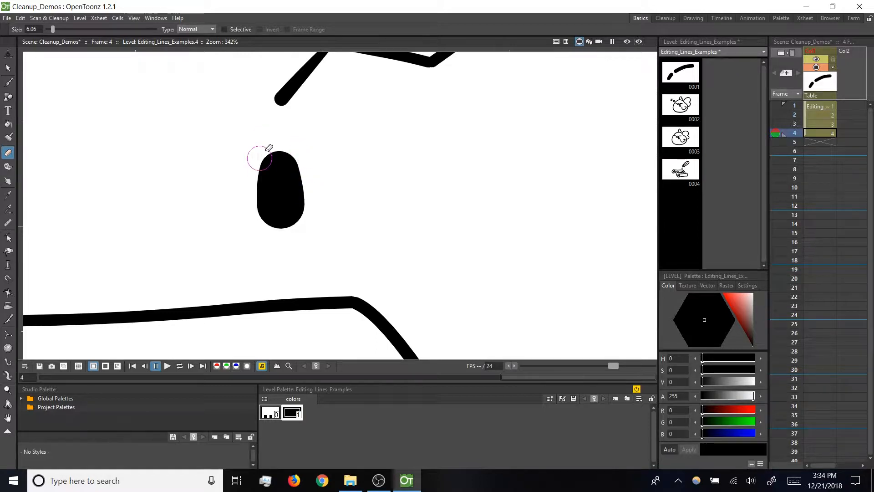
mouse_move(267, 165)
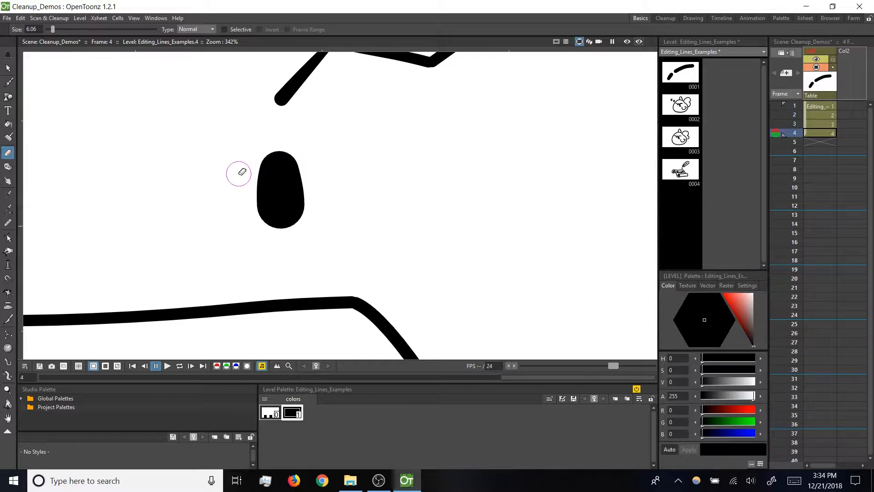
mouse_move(128, 232)
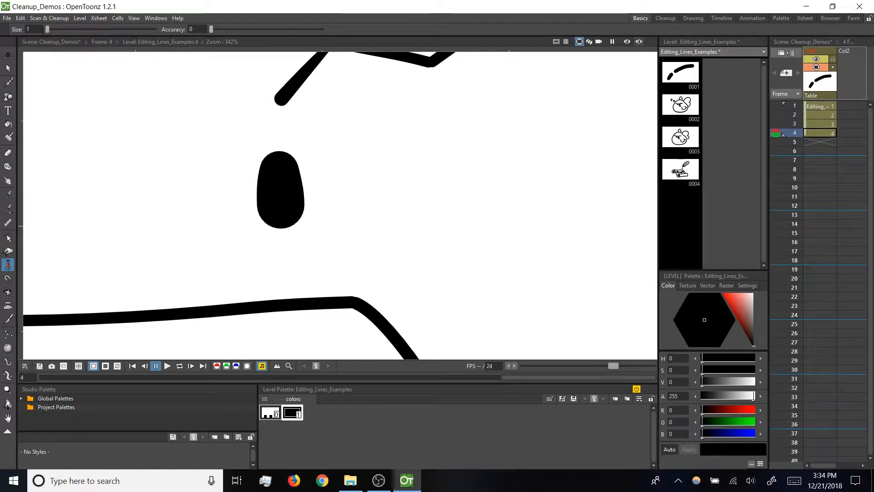
Step: Pull the top of the rounded ink drop upward into a pointed teardrop tip
left_click(279, 189)
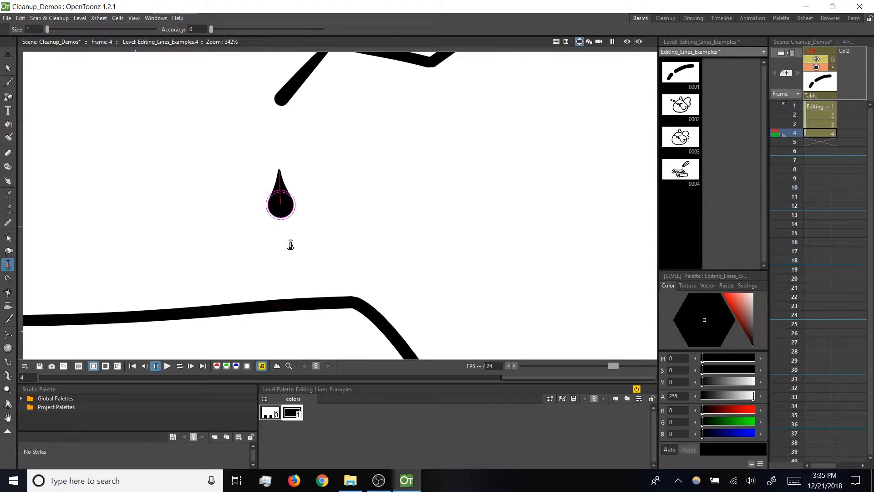
left_click(8, 67)
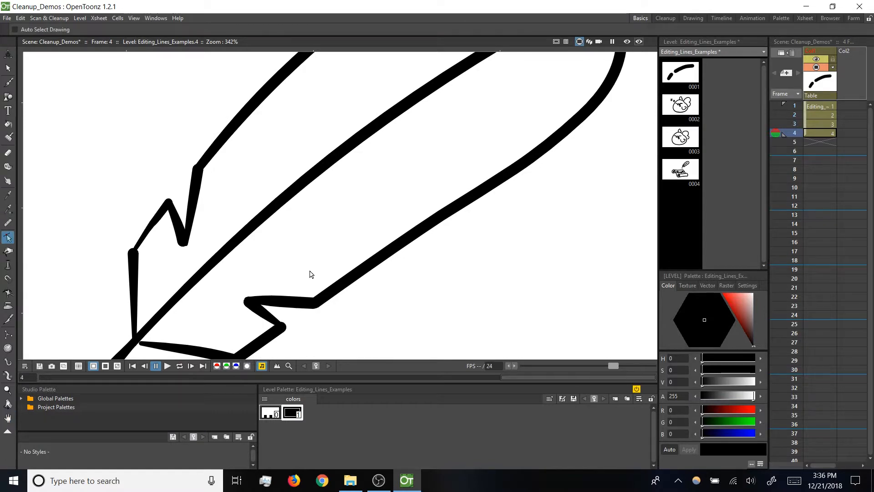
mouse_move(375, 281)
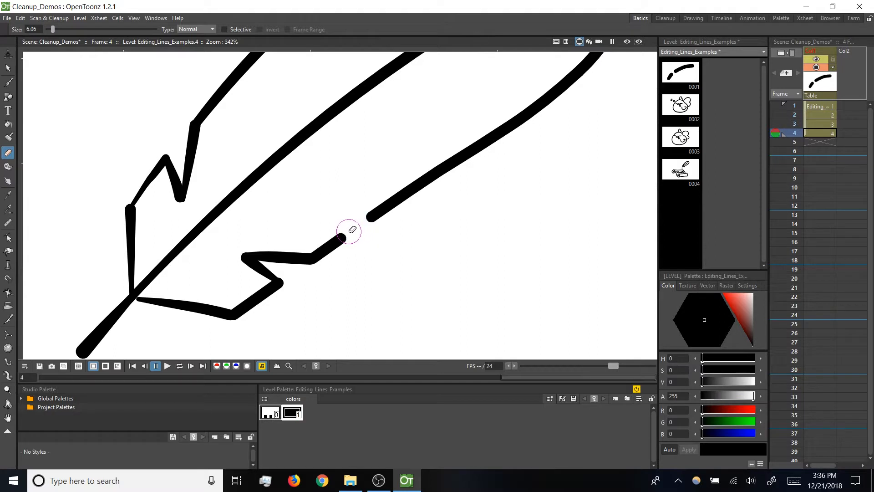
Step: Switch to the Brush (B) to redraw across the gap in the quill's shaft line
key("b")
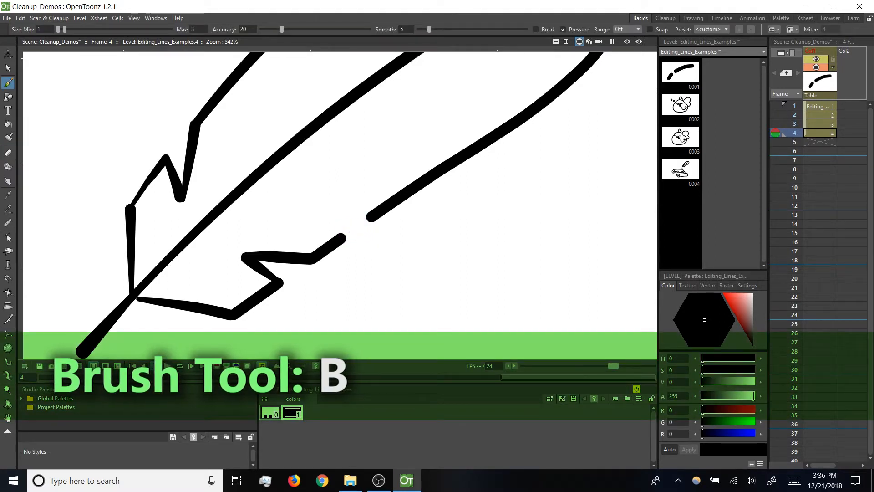